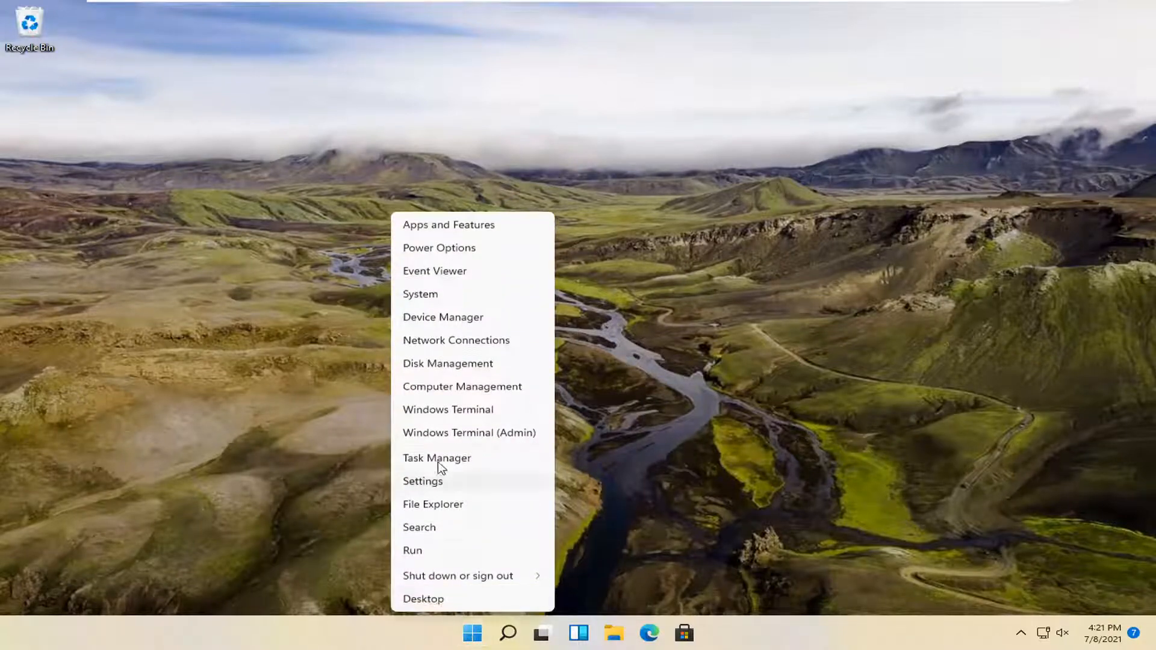
# Launch Settings and go to Privacy & security, scrolling to the Windows permissions categories.
pyautogui.click(423, 481)
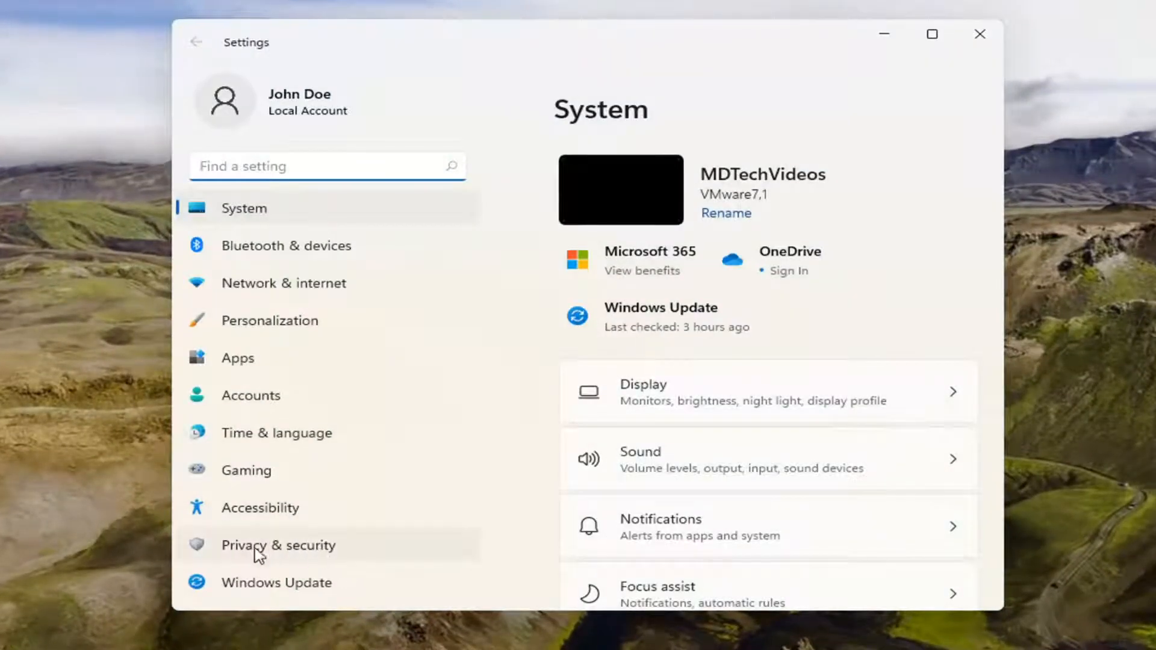
pyautogui.click(279, 545)
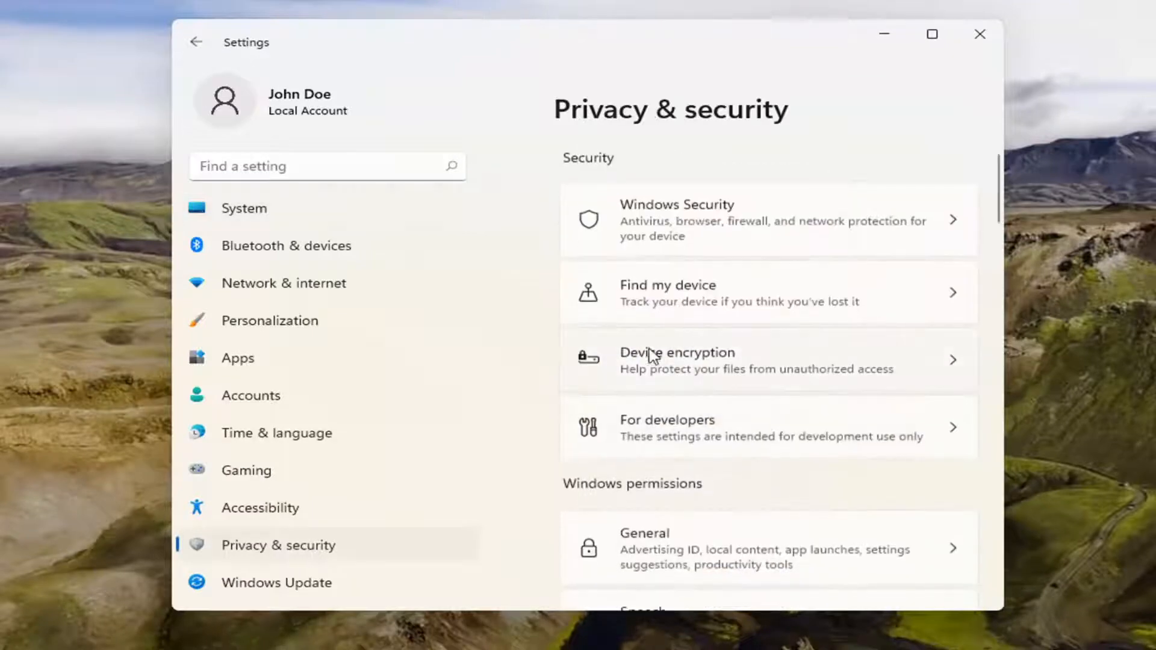
pyautogui.scroll(-3)
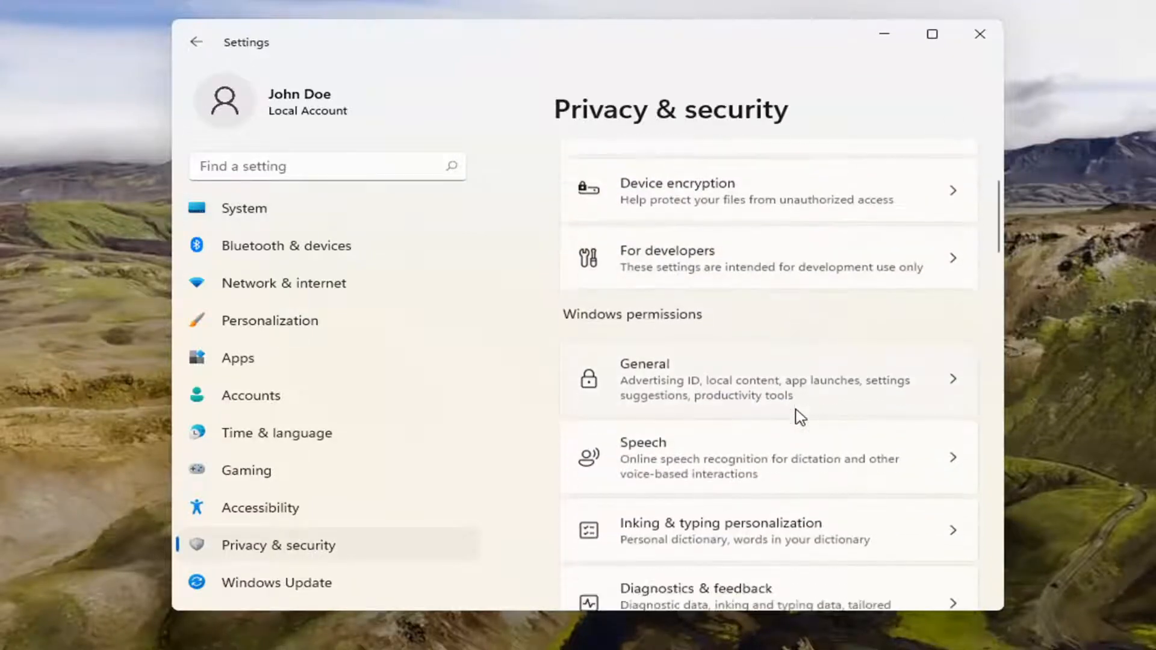
pyautogui.scroll(-3)
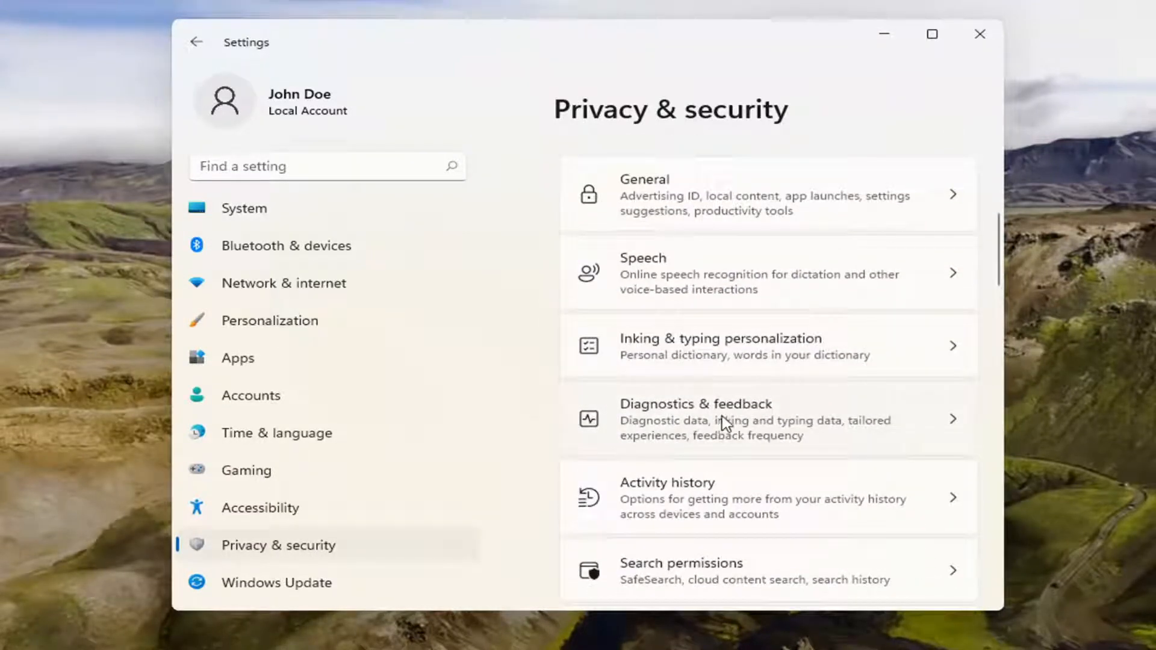
# Open Diagnostics & feedback and scroll down to Delete diagnostic data.
pyautogui.click(686, 404)
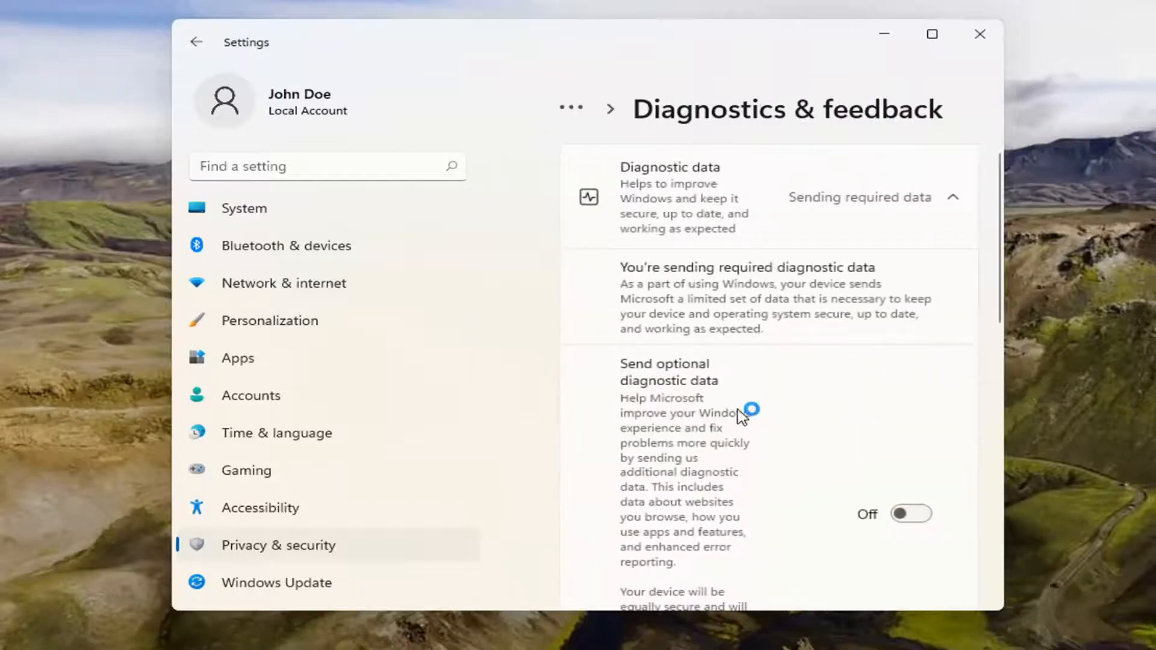
pyautogui.scroll(-3)
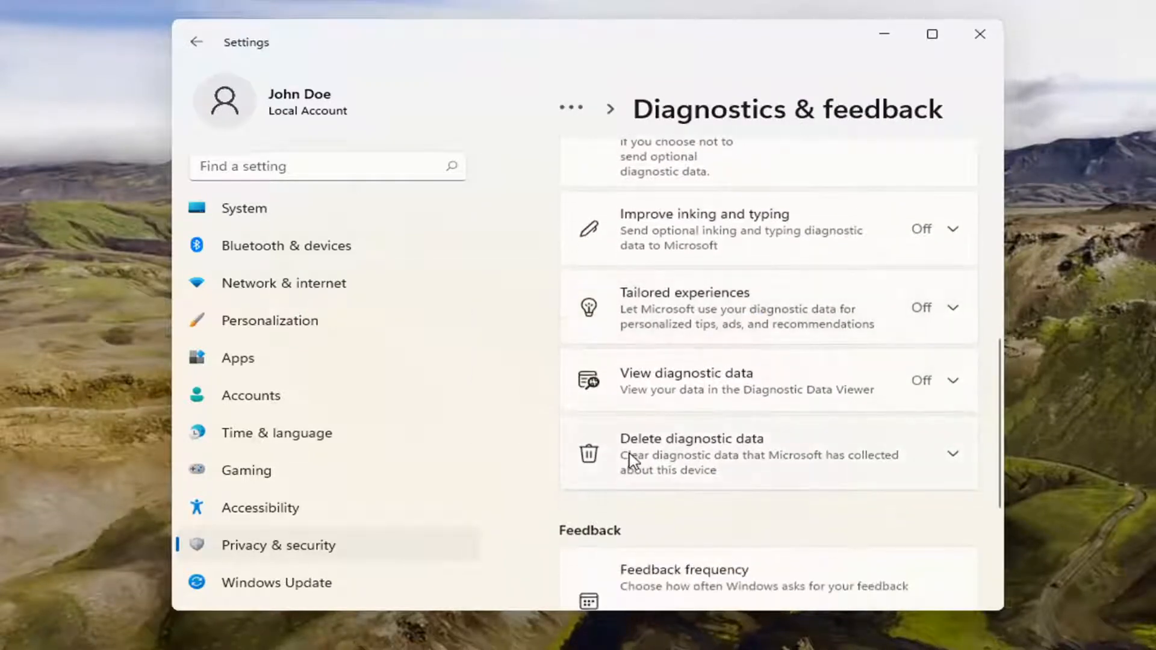
pyautogui.moveTo(692, 472)
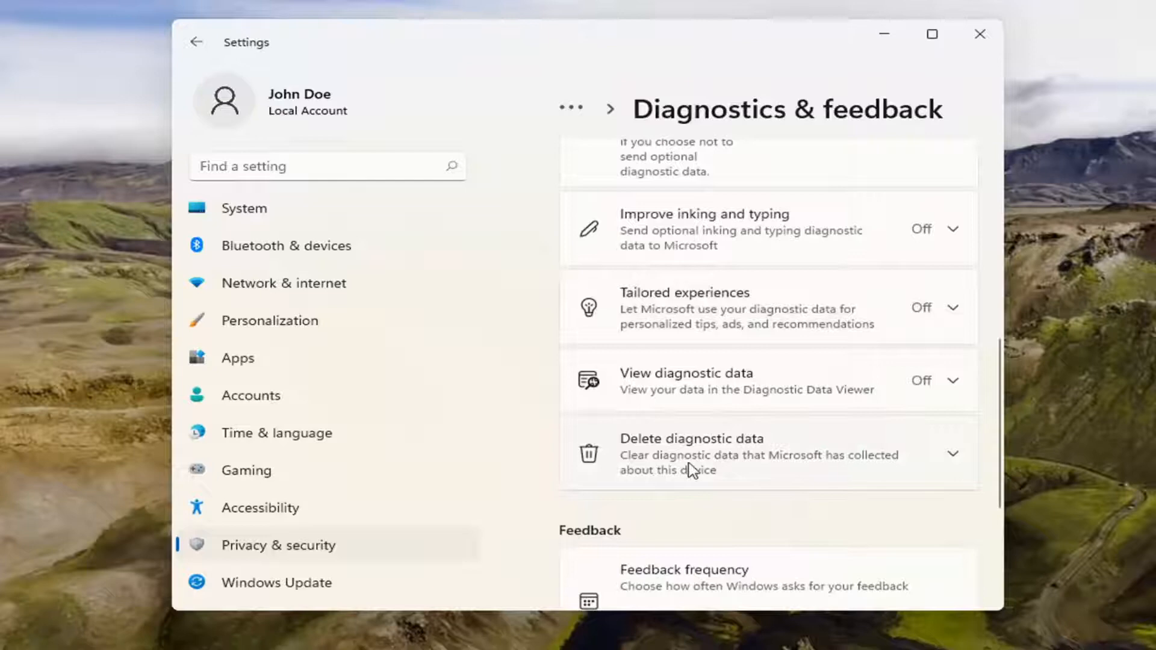
pyautogui.moveTo(665, 494)
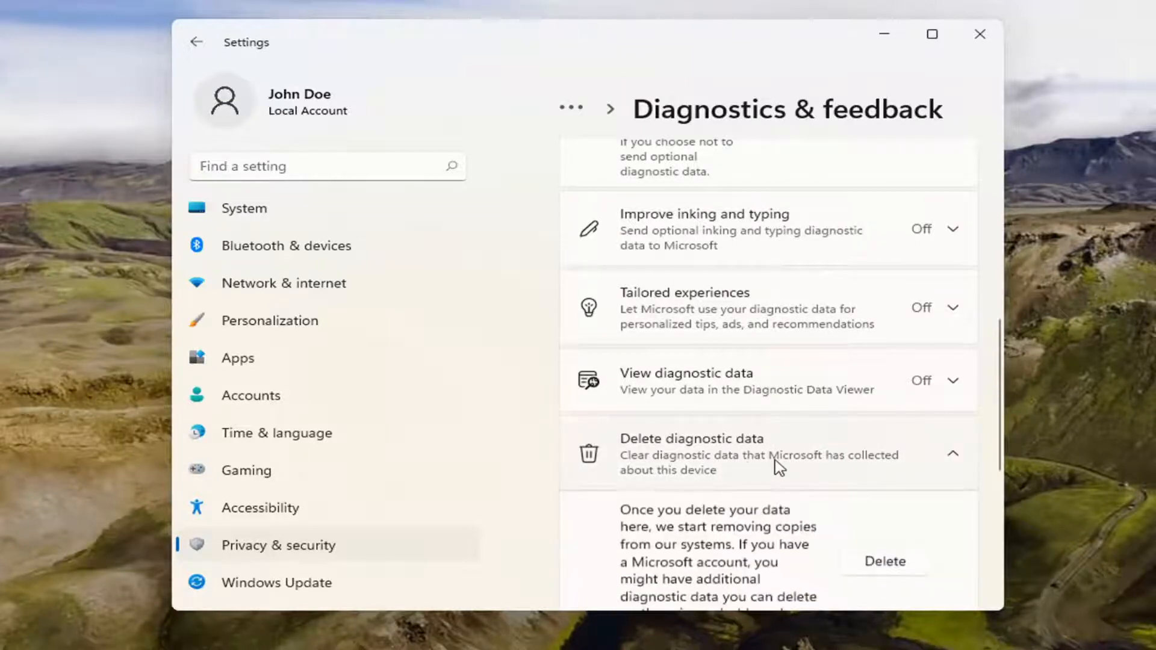
pyautogui.scroll(-3)
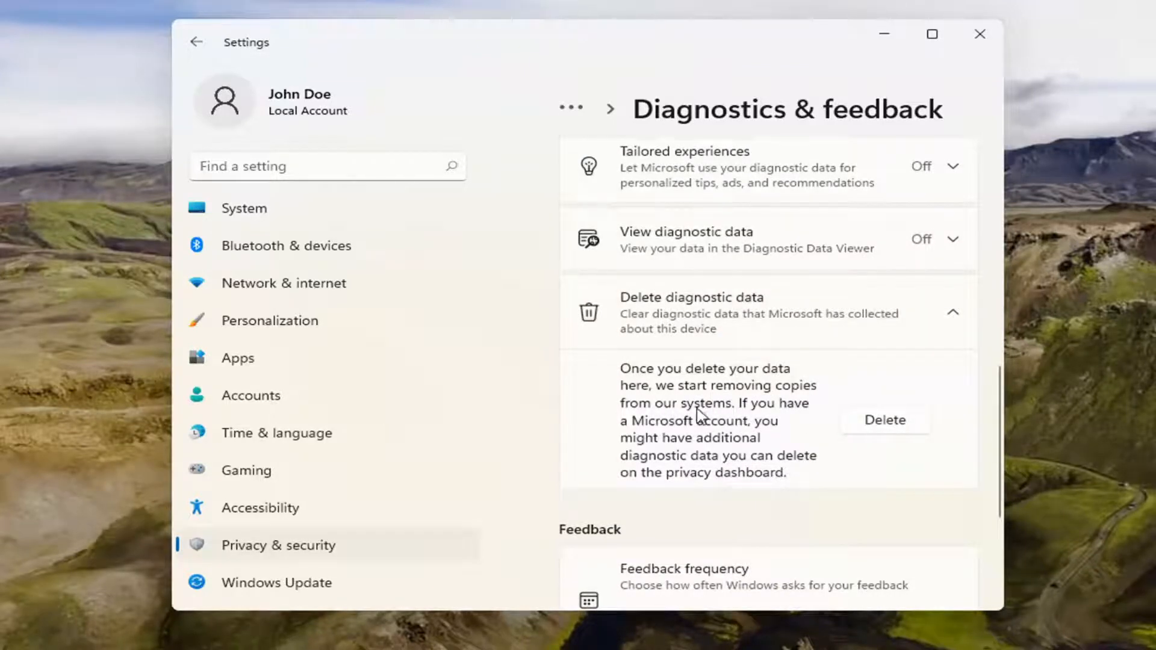
pyautogui.moveTo(688, 457)
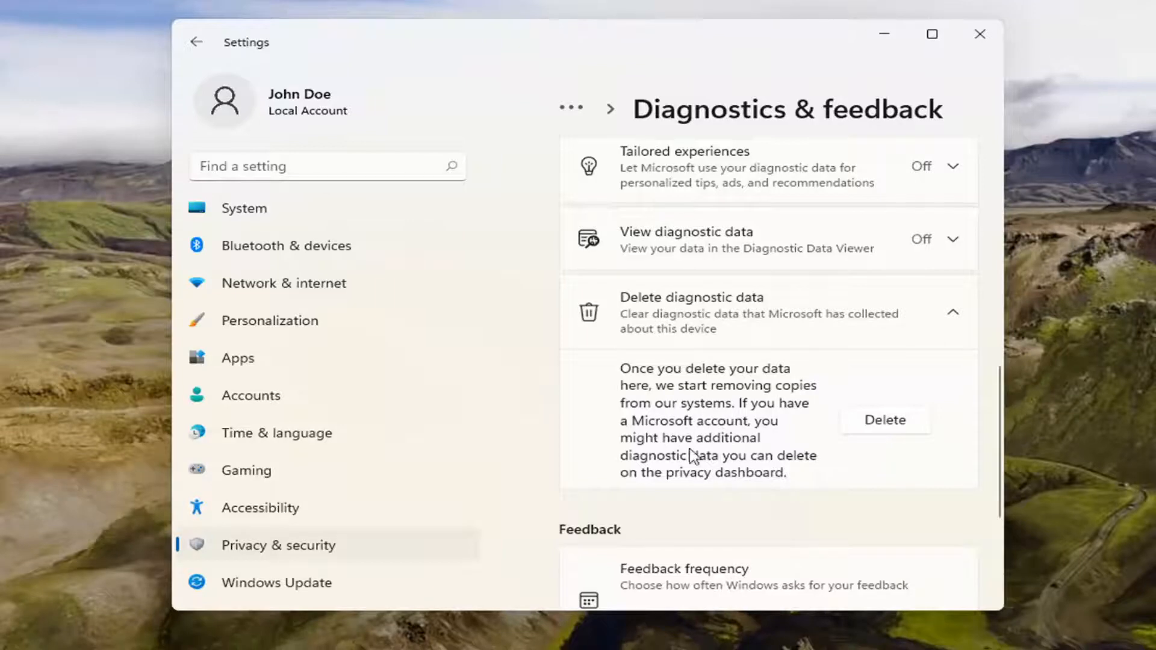
pyautogui.moveTo(741, 466)
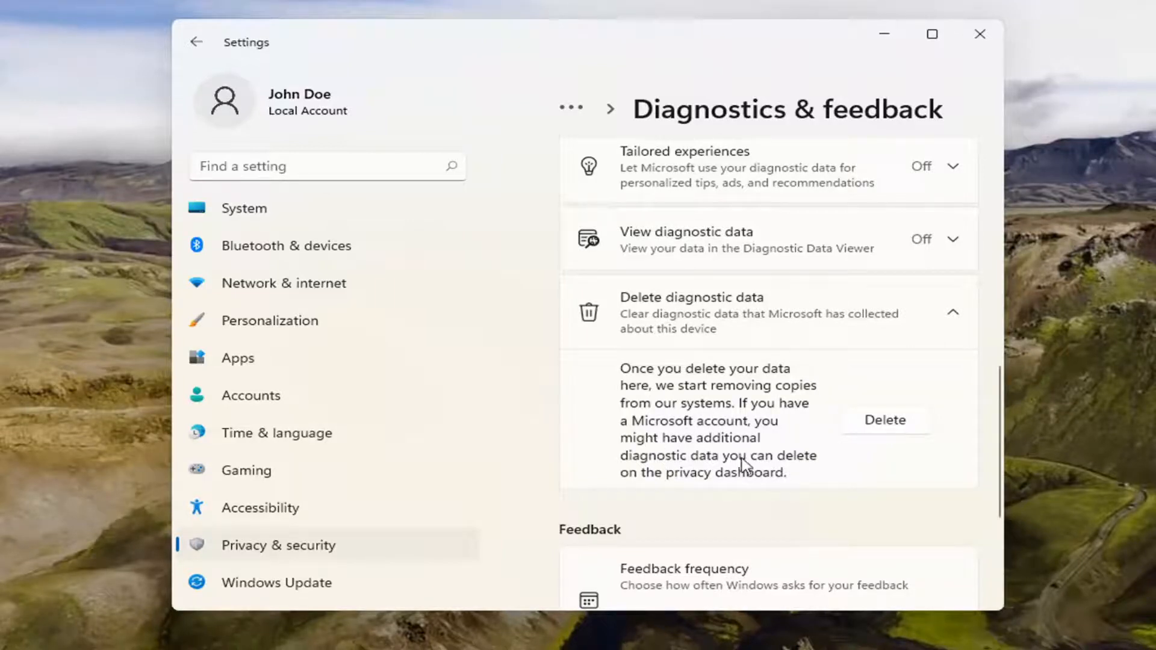
pyautogui.moveTo(750, 485)
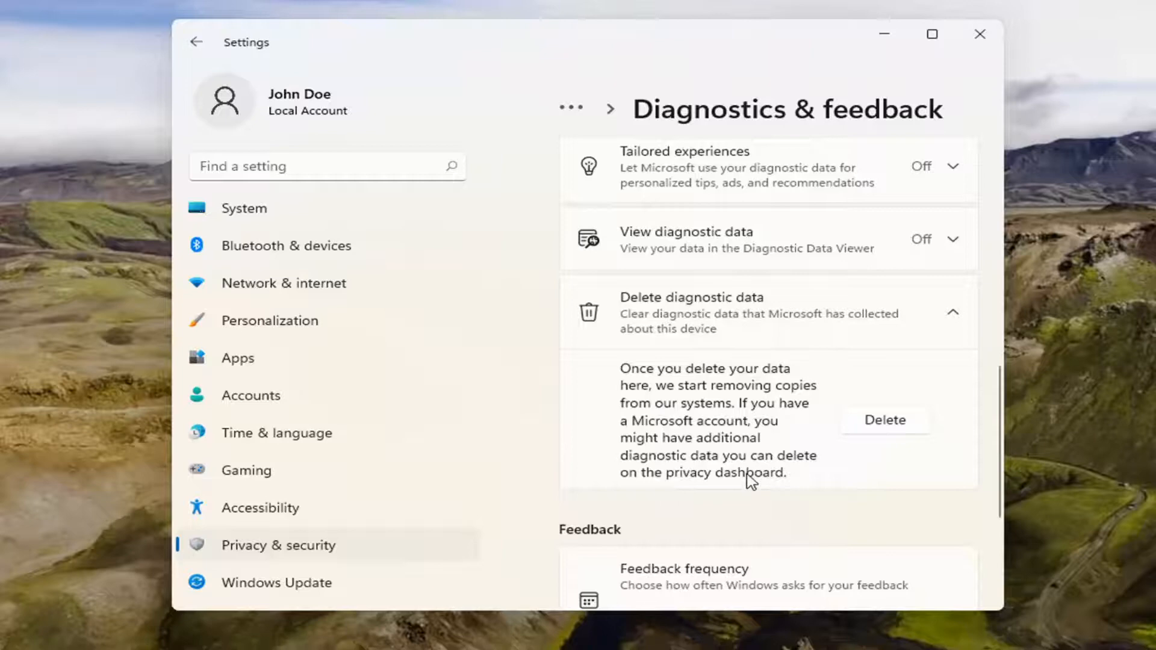
# Delete this device's diagnostic data, then close Settings.
pyautogui.click(885, 420)
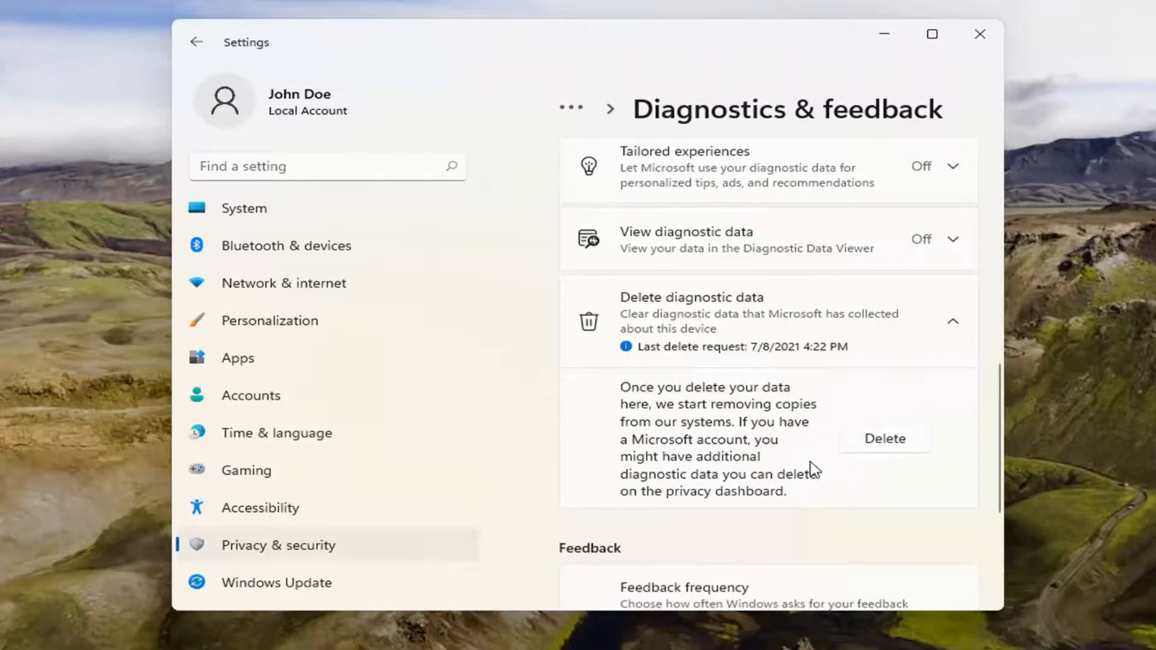
pyautogui.moveTo(697, 437)
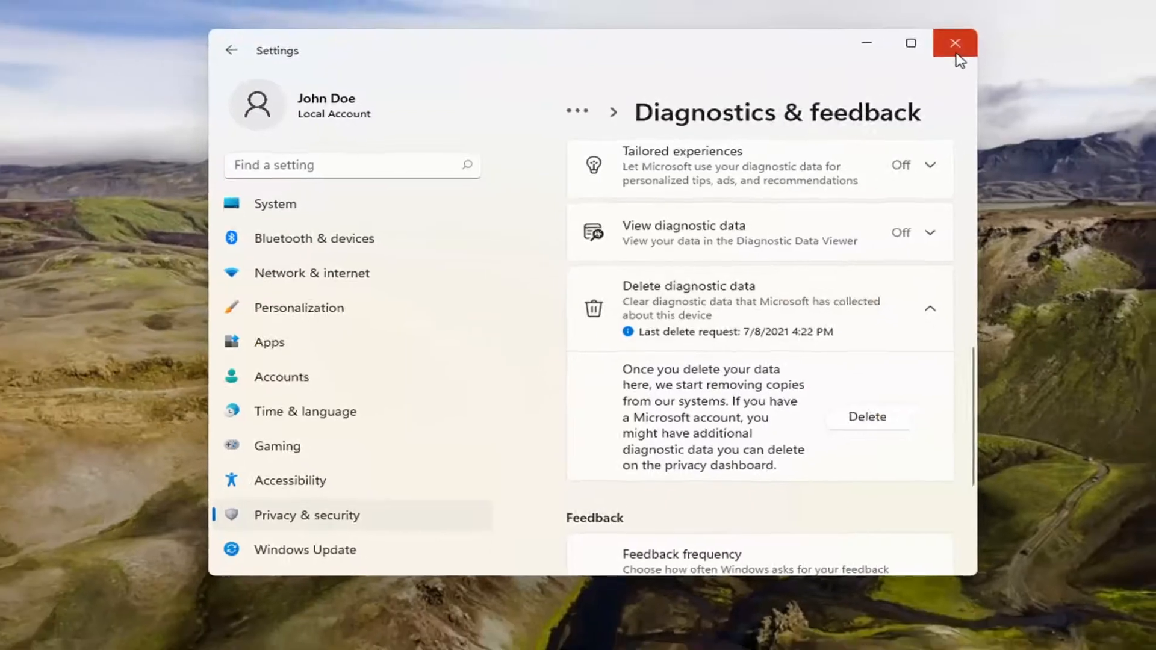
pyautogui.click(956, 43)
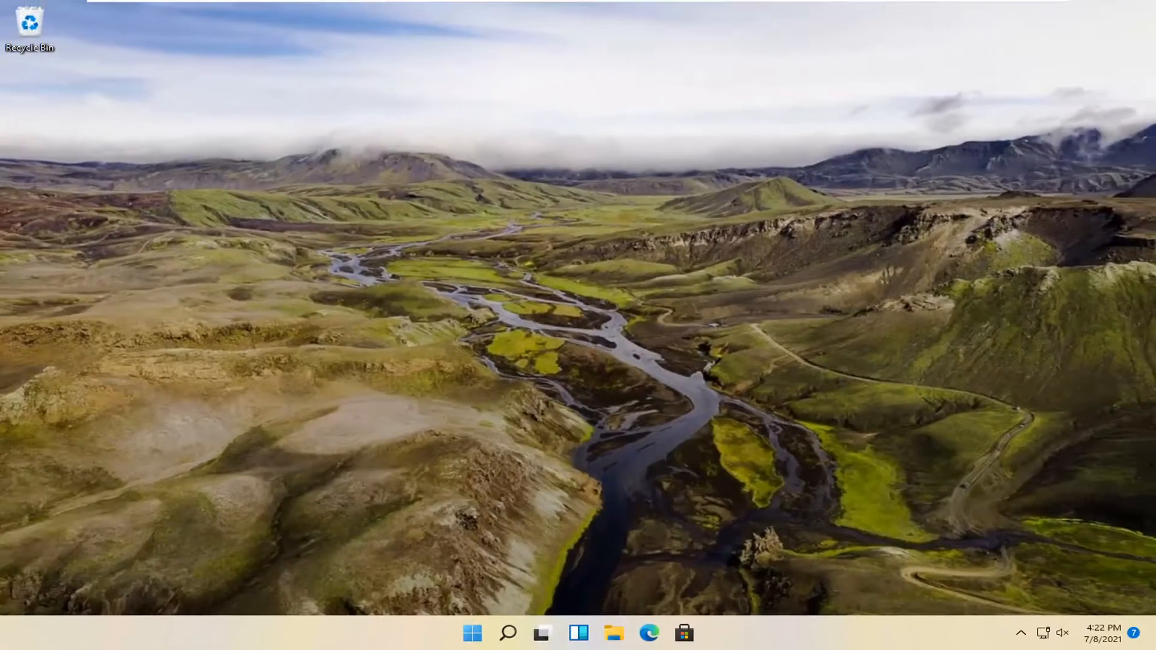